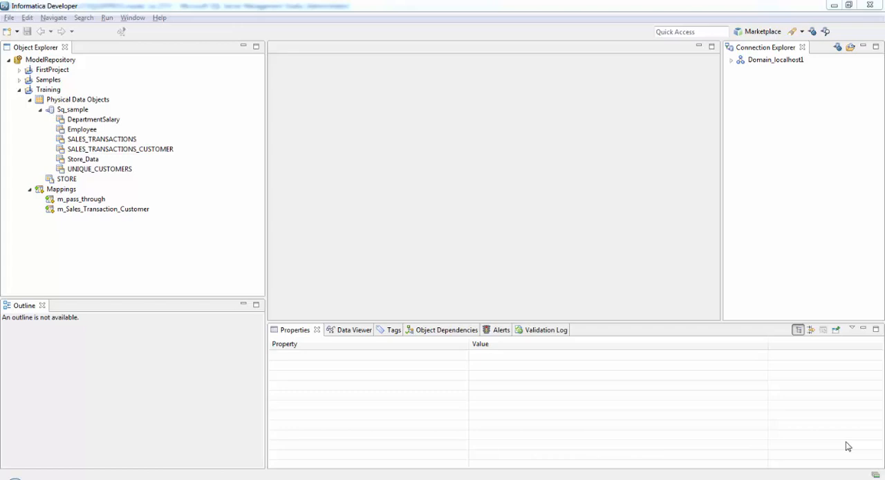
mouse_move(848, 455)
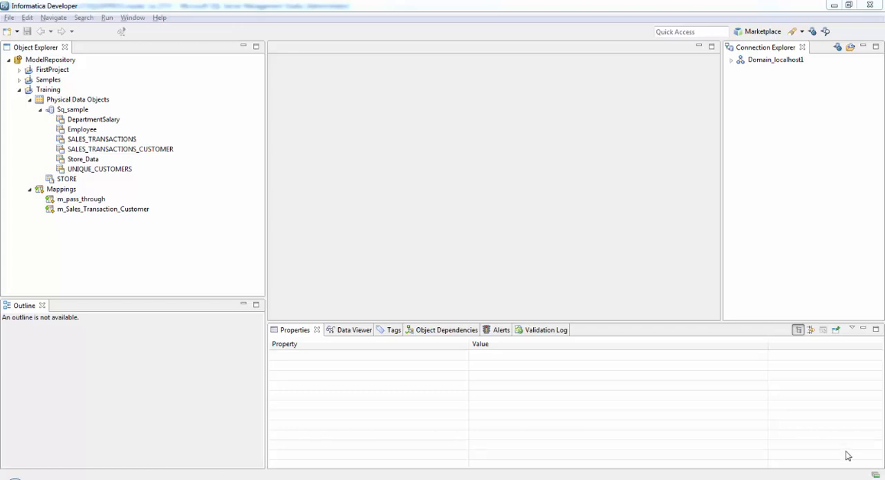
mouse_move(826, 414)
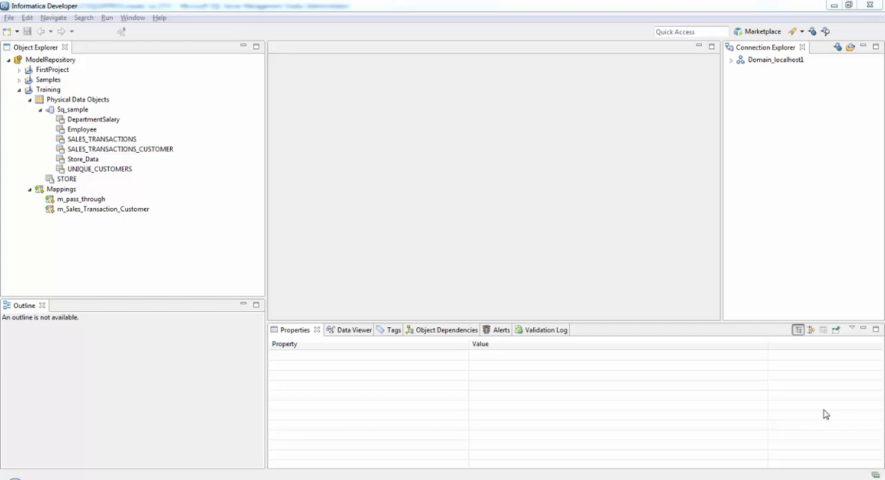
mouse_move(825, 418)
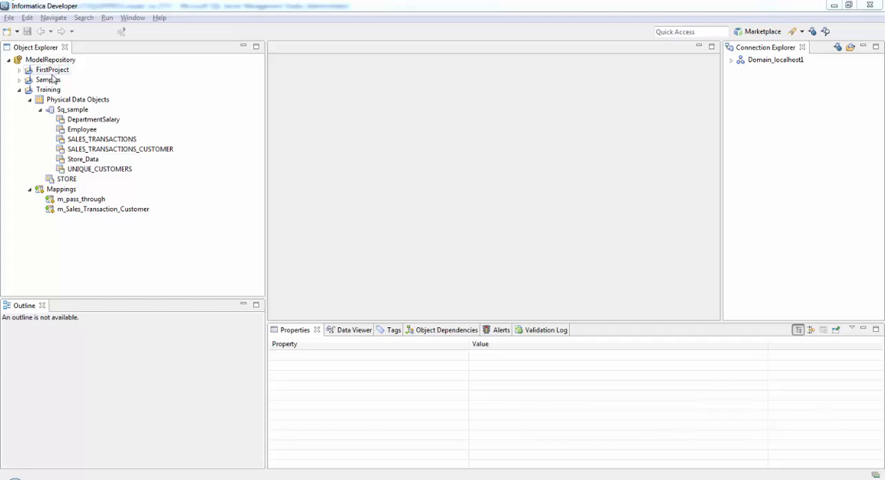
mouse_move(94, 119)
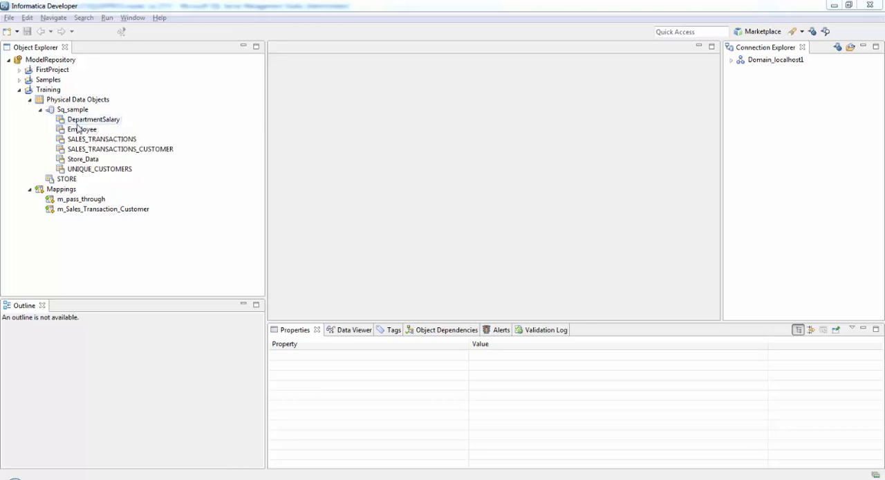
Open the Employee and DepartmentSalary data objects
right_click(82, 129)
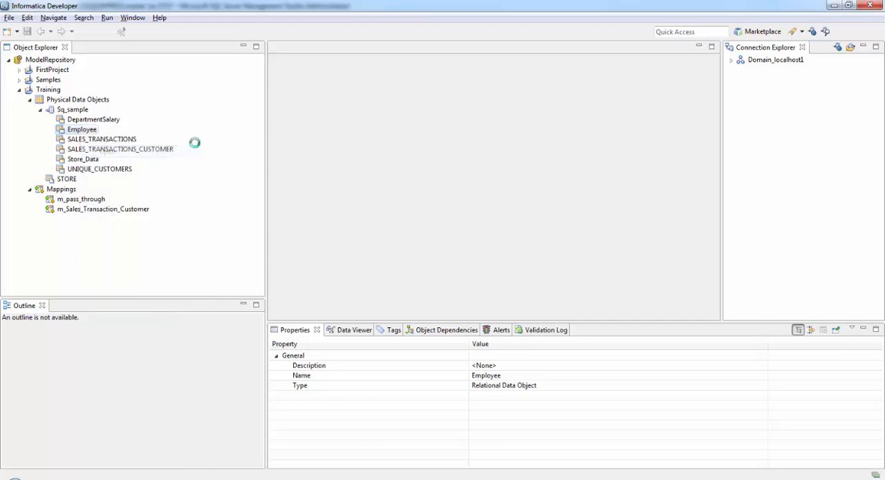
double_click(82, 129)
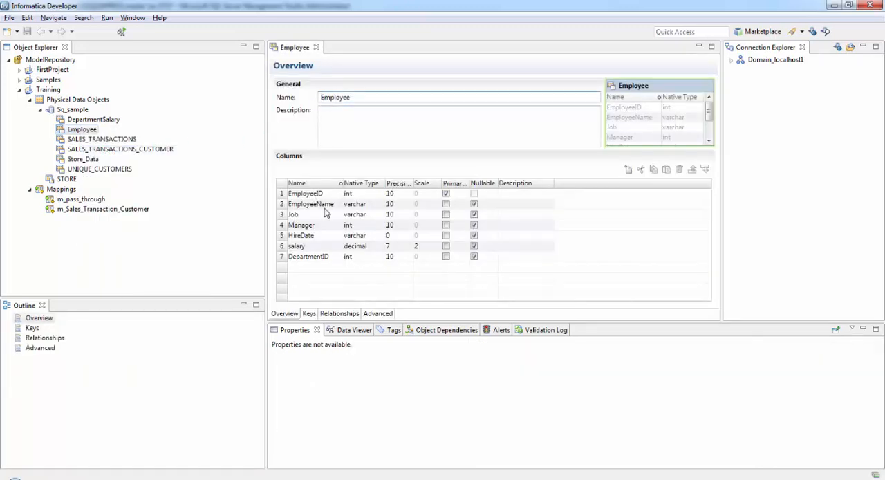
mouse_move(302, 249)
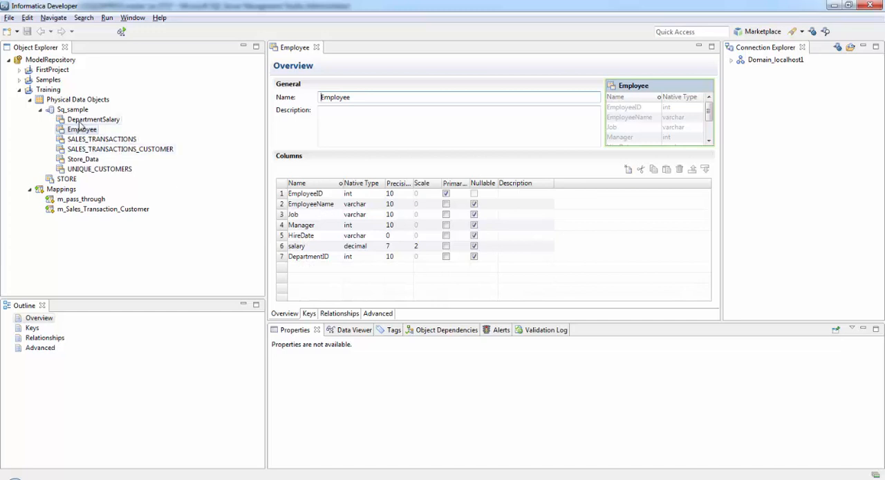
mouse_move(93, 119)
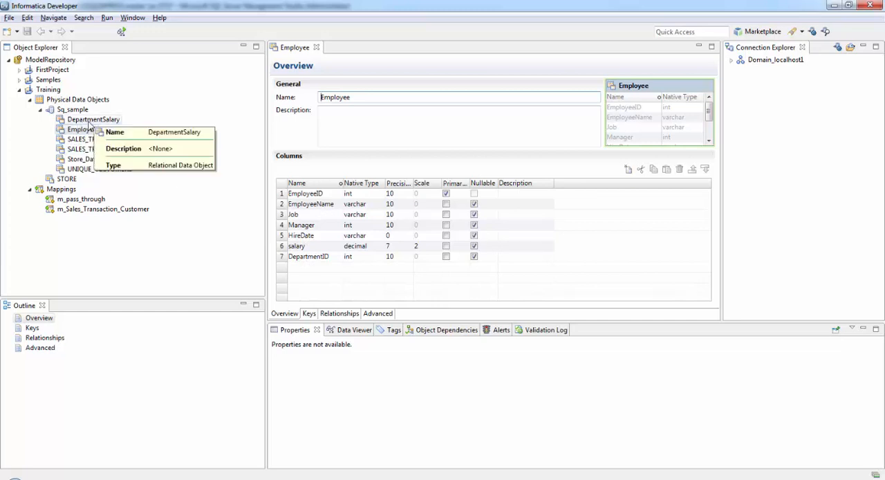
right_click(93, 119)
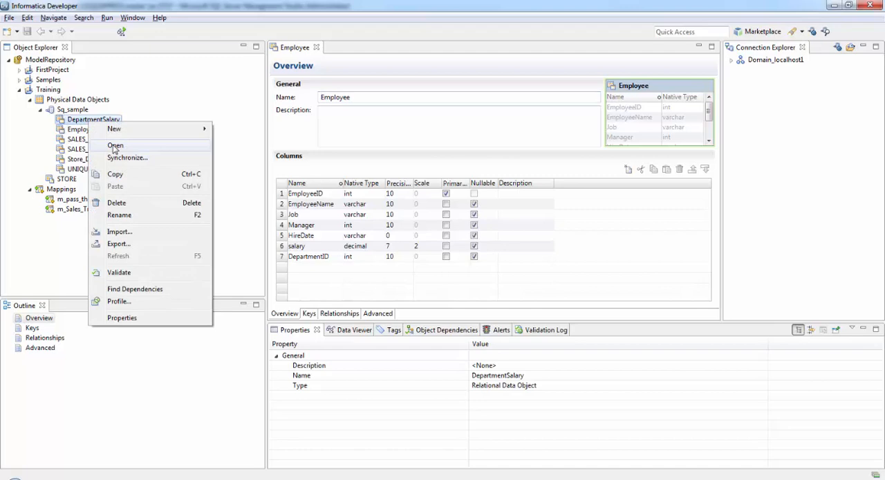
left_click(114, 145)
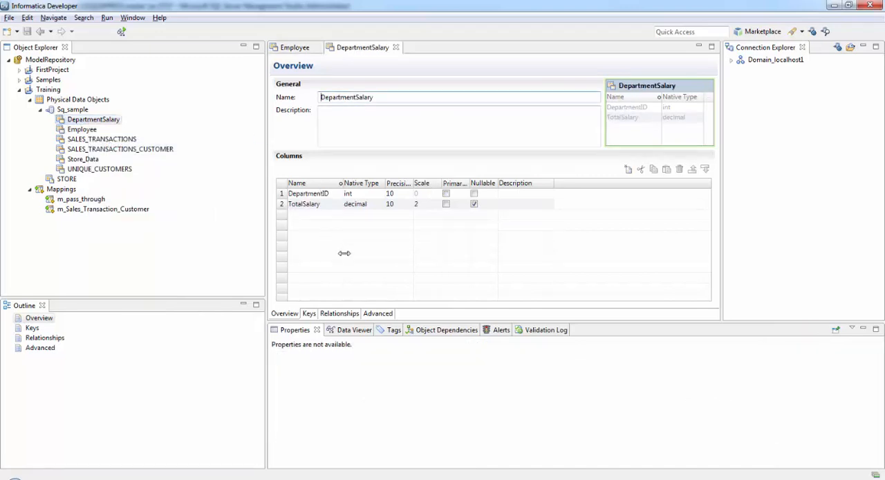
mouse_move(364, 301)
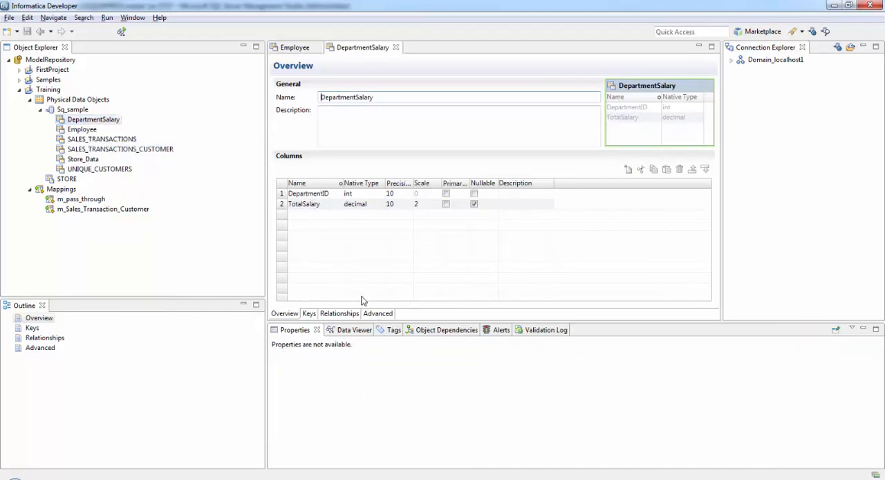
Preview the Employee table's 14 rows in the Data Viewer
left_click(341, 330)
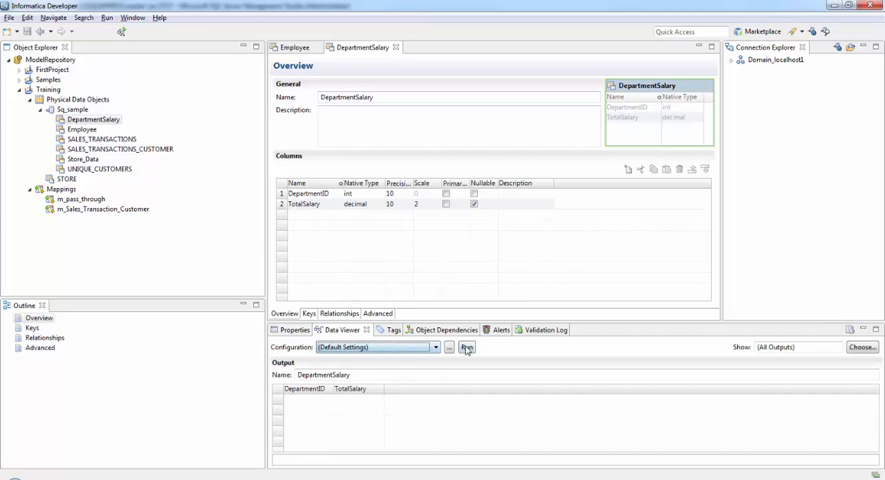
left_click(466, 347)
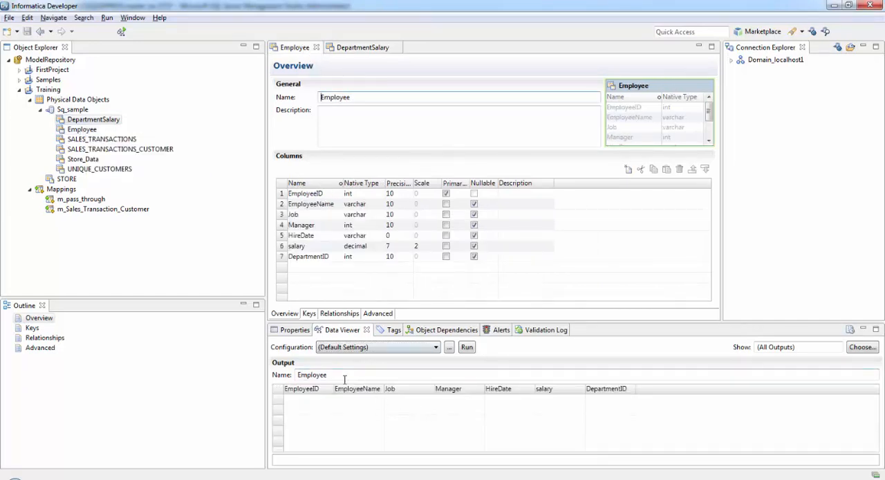
left_click(466, 346)
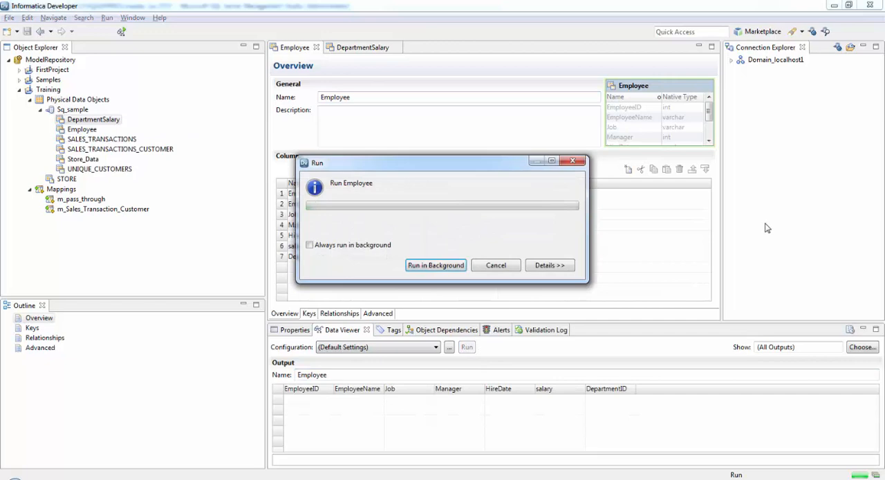
left_click(435, 264)
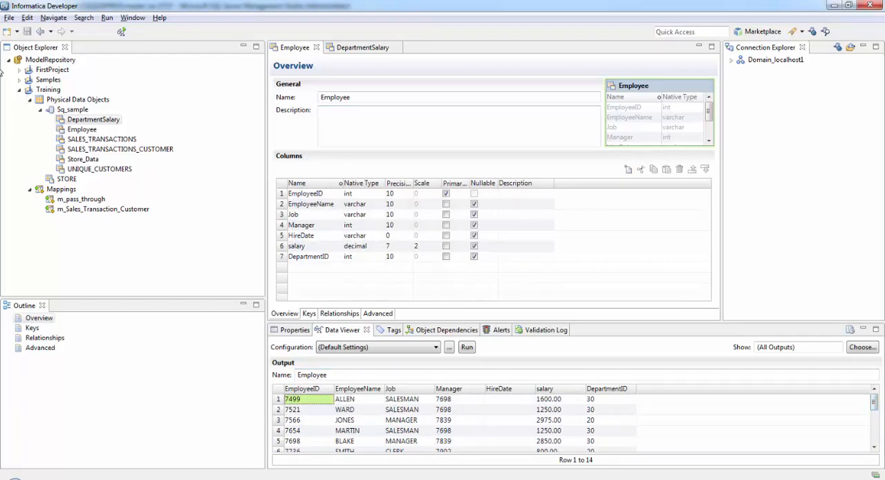
right_click(48, 90)
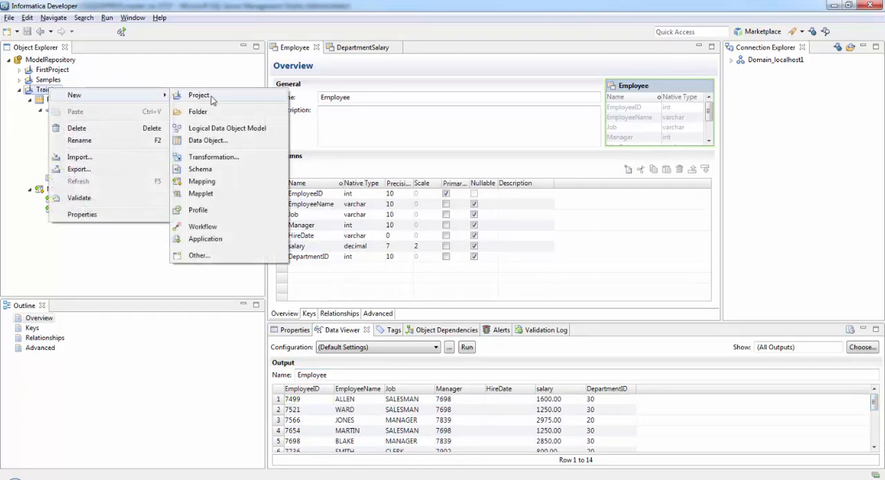
Create a mapping named m_Department_TotSalary under the Training project
left_click(202, 181)
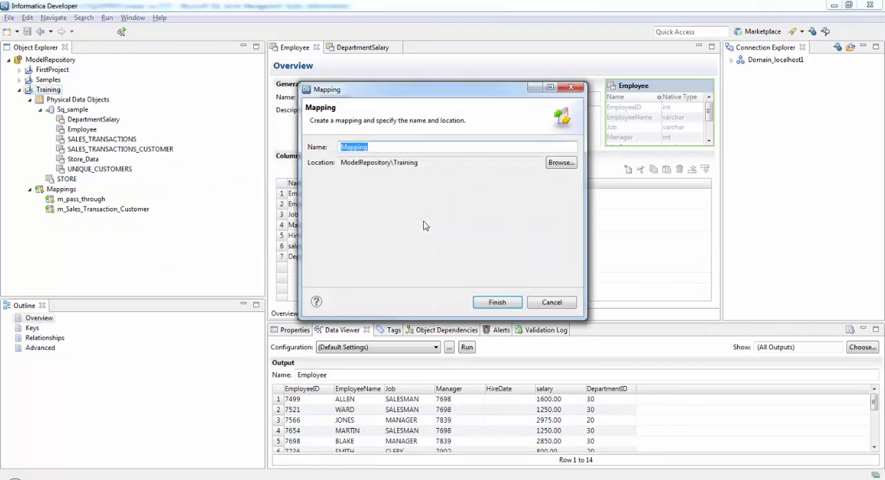
type("m_Department_")
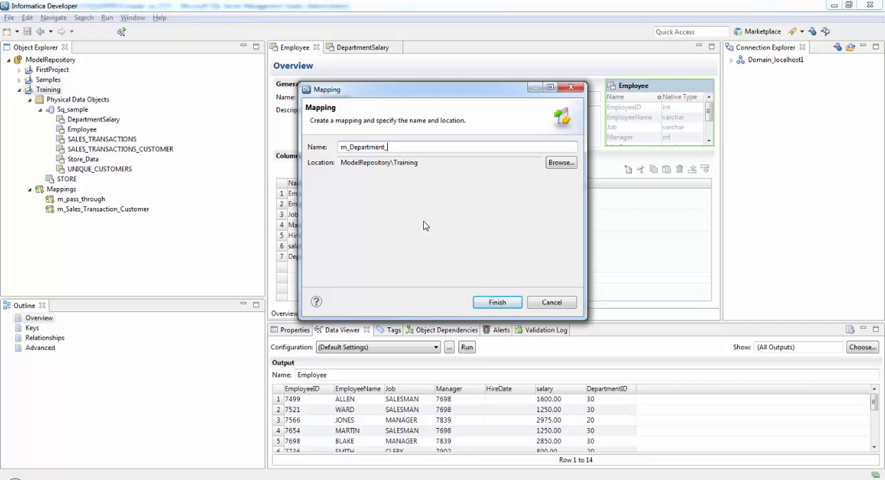
type("Toy")
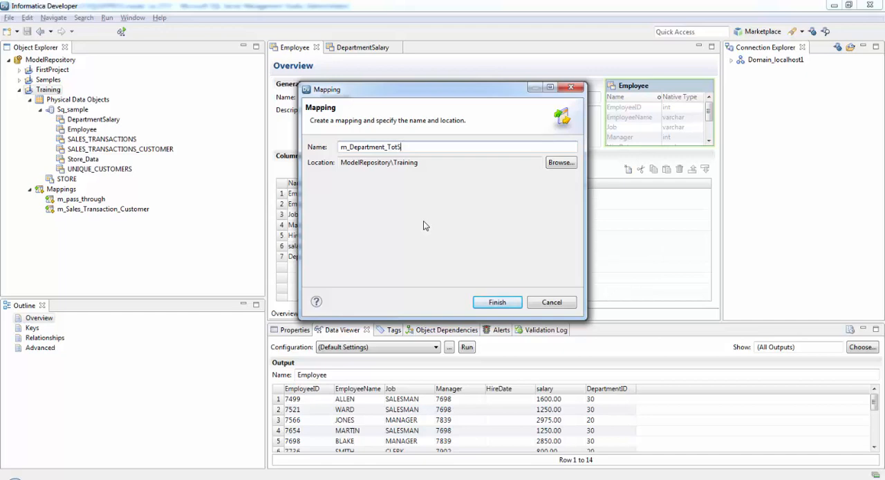
type("alary")
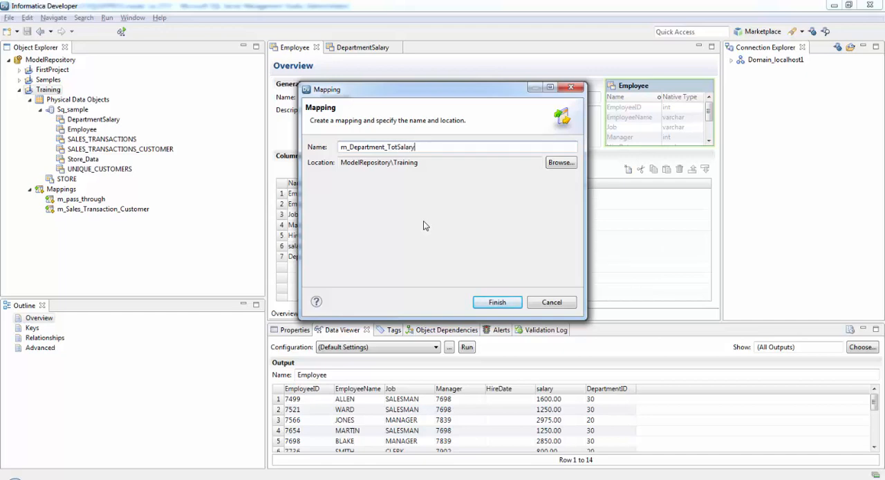
left_click(496, 302)
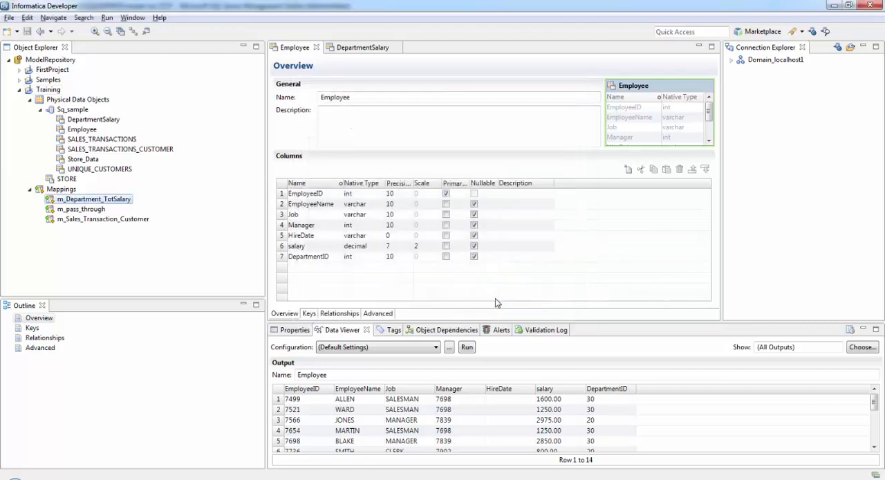
Open the new mapping and add Employee to it as a Read source
double_click(93, 200)
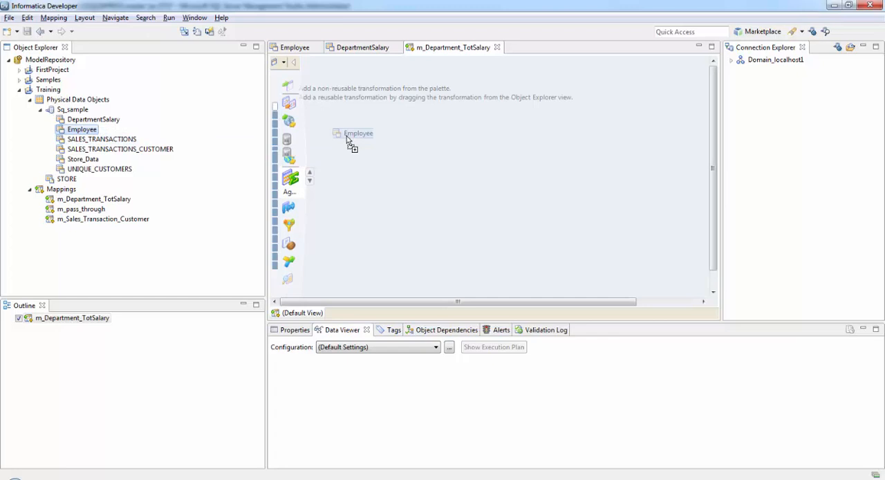
left_click(358, 133)
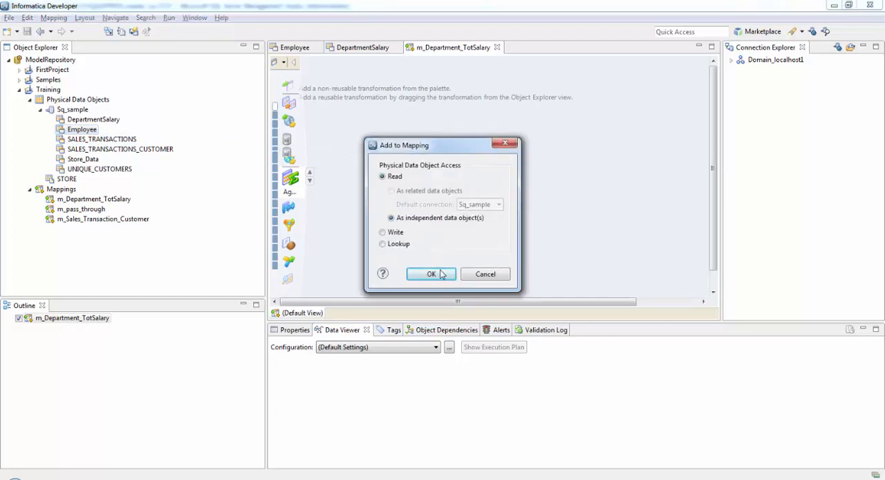
left_click(430, 274)
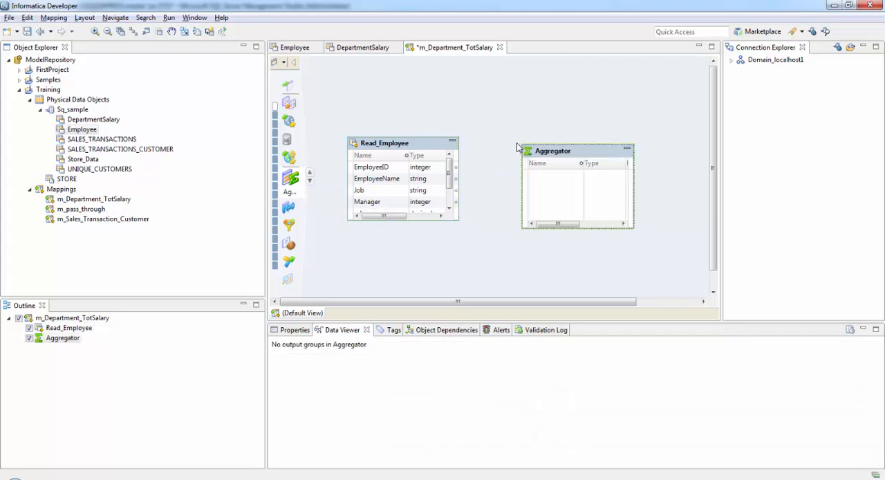
mouse_move(372, 177)
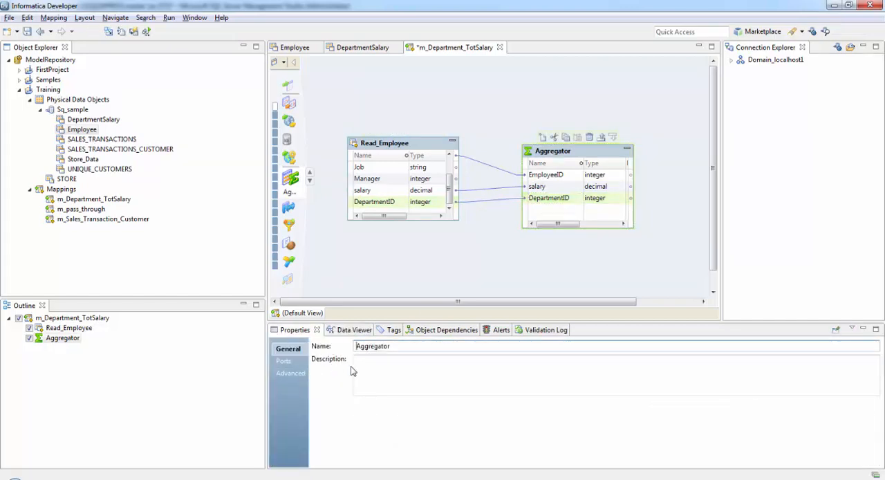
Make EmployeeID and salary input-only ports and group the Aggregator by DepartmentID
left_click(283, 361)
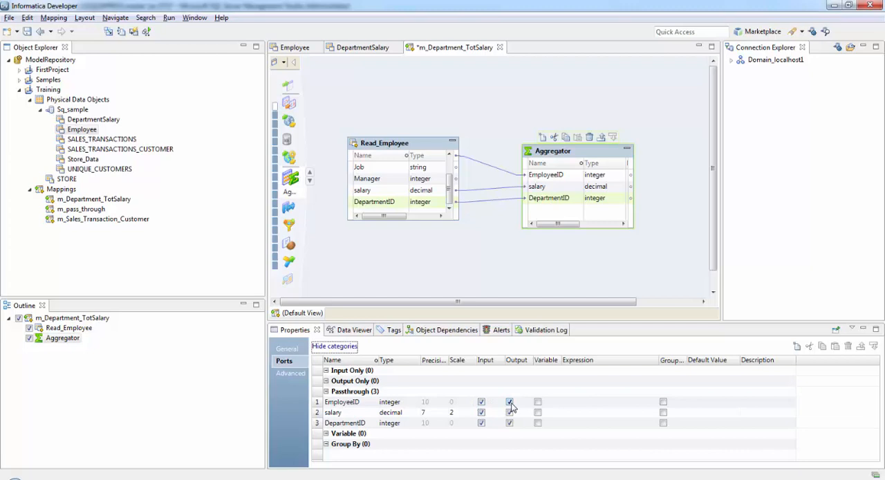
left_click(509, 401)
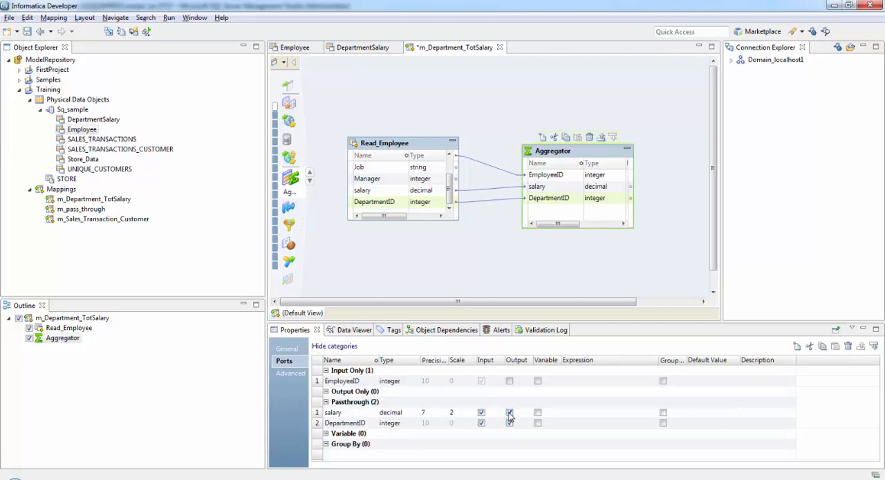
left_click(509, 412)
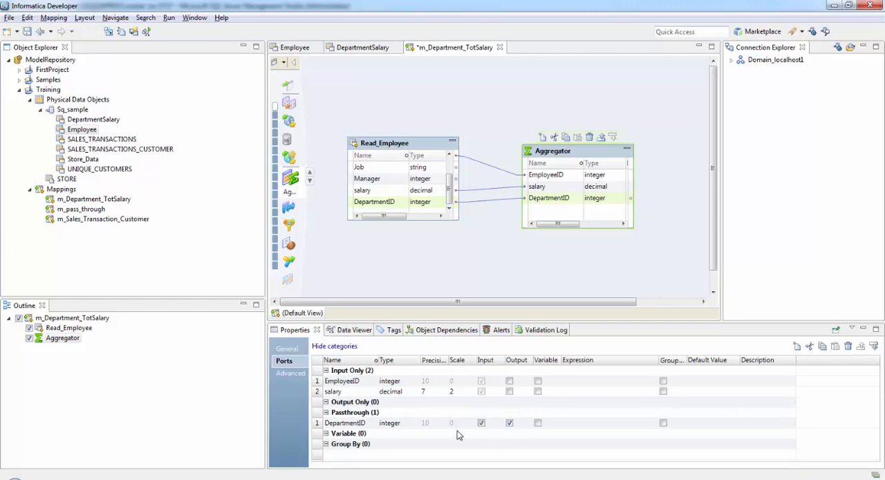
left_click(509, 423)
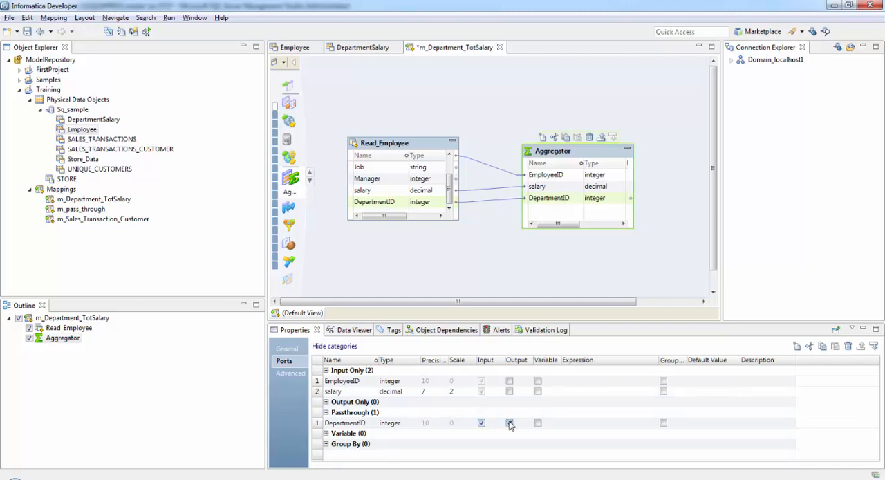
left_click(509, 422)
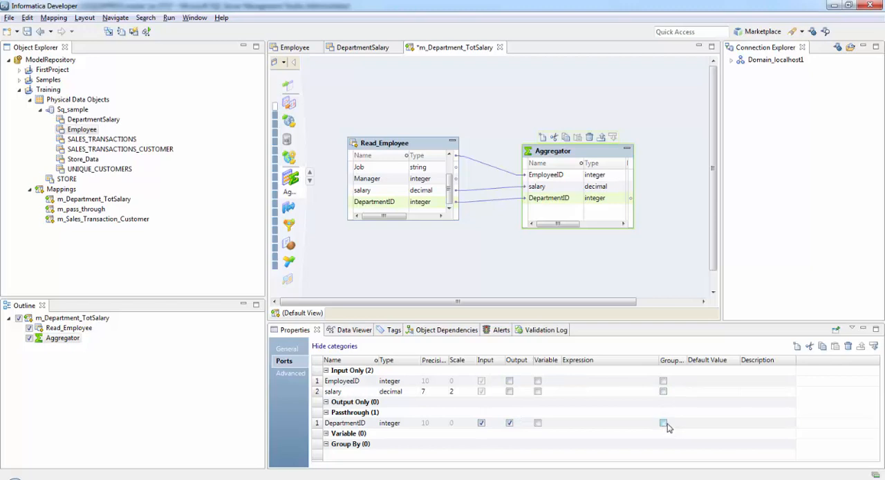
left_click(663, 423)
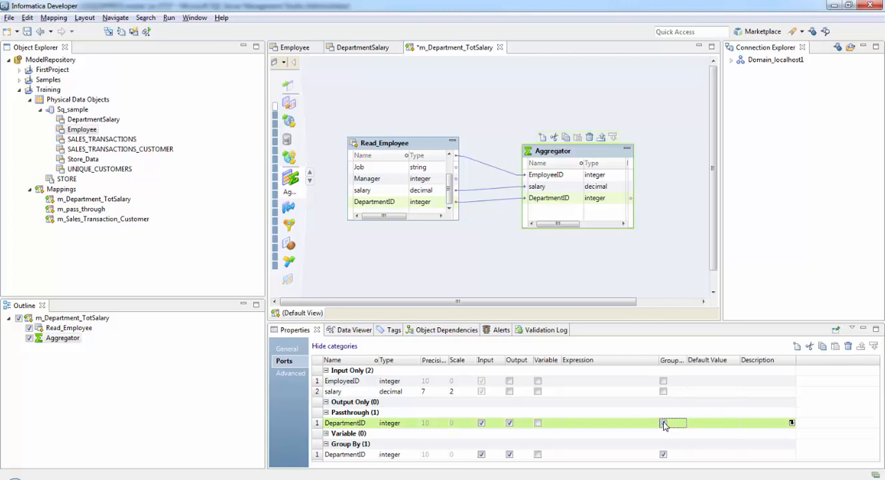
left_click(662, 422)
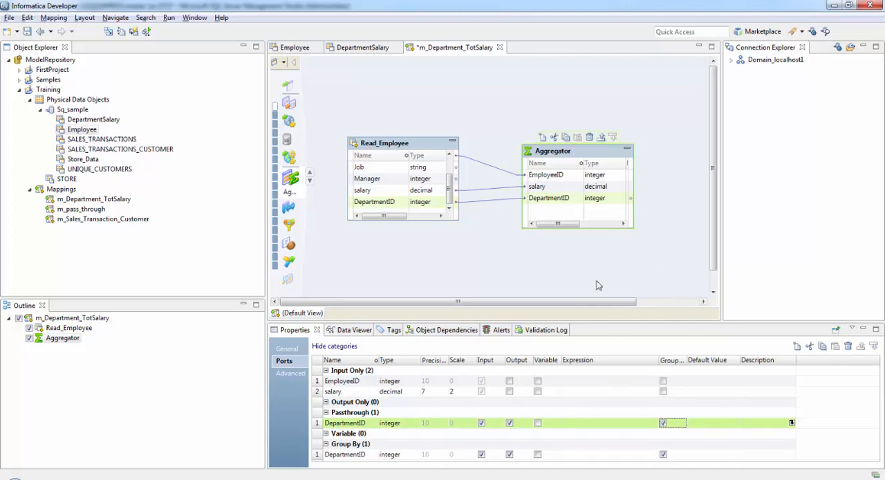
mouse_move(530, 210)
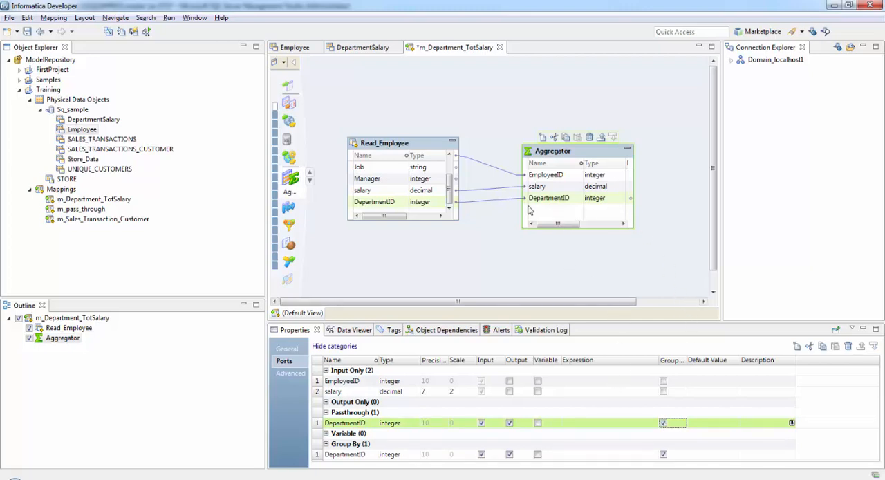
mouse_move(550, 209)
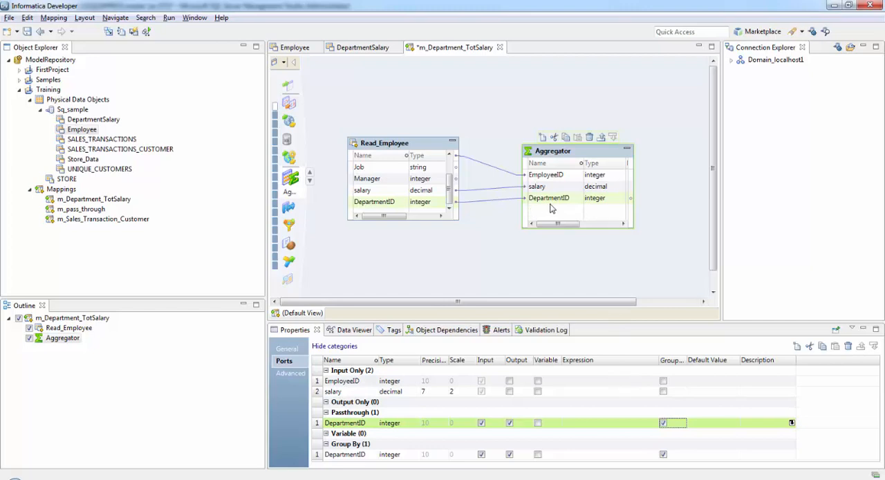
mouse_move(541, 186)
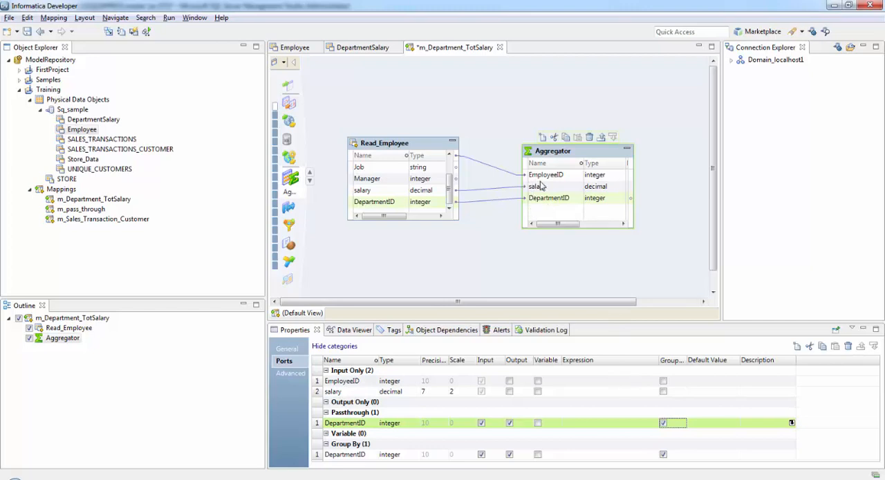
mouse_move(562, 210)
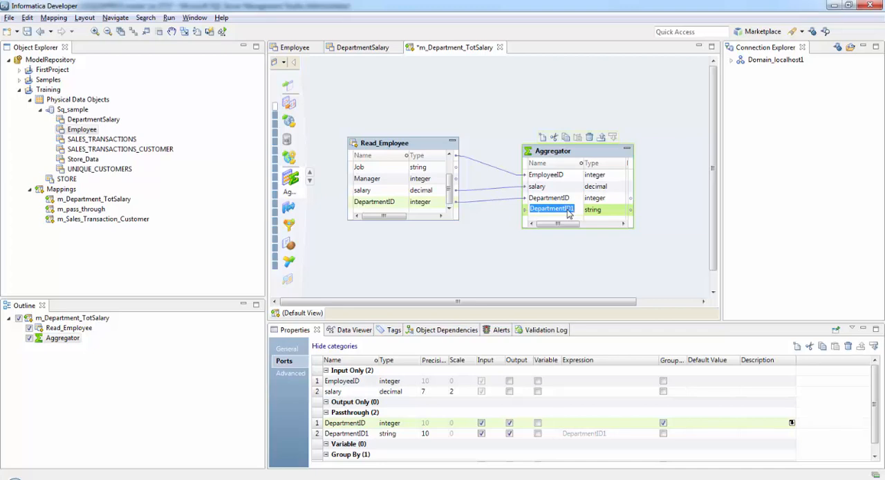
Add a decimal output port named TotSalary to the Aggregator
type("TotSalary")
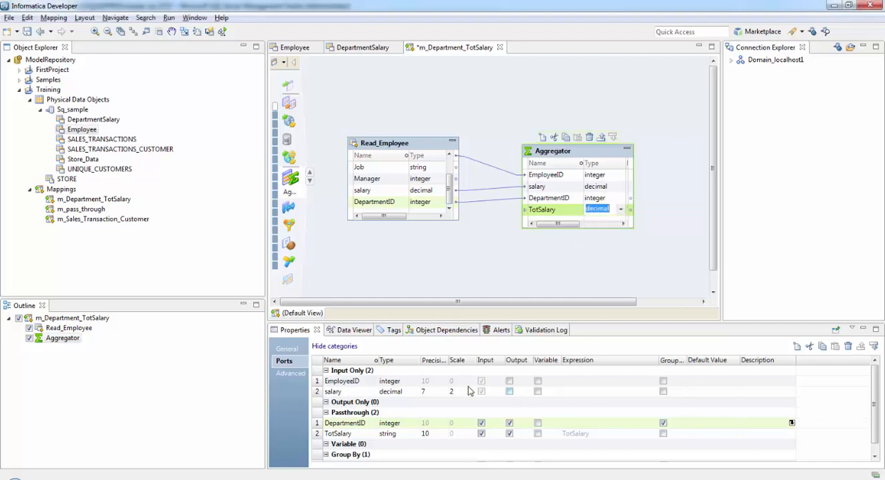
left_click(481, 432)
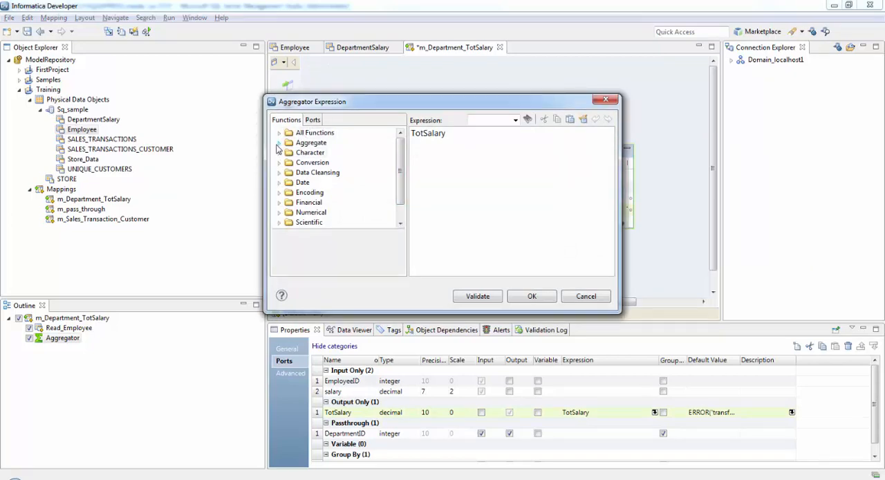
Set the TotSalary port expression to SUM(salary)
left_click(278, 133)
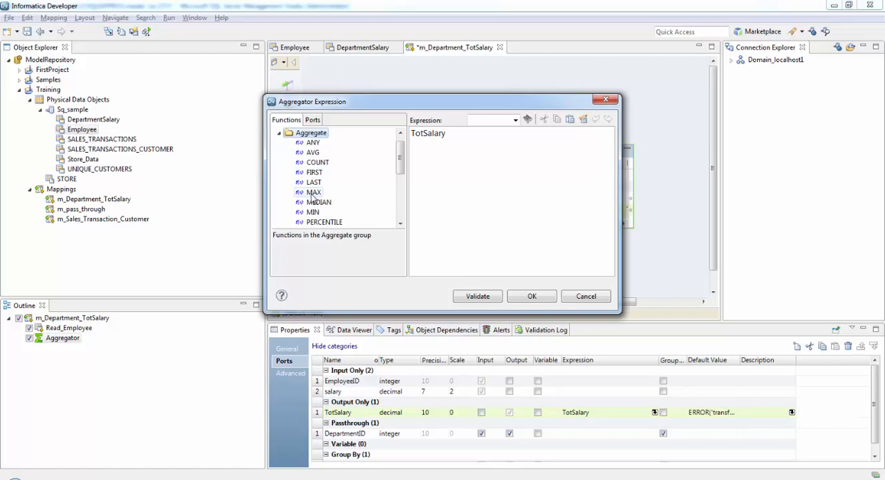
scroll("down", 3)
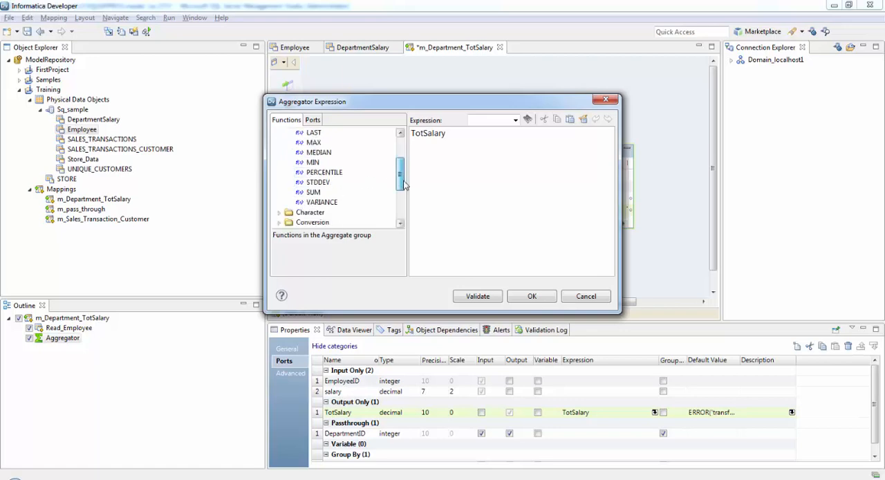
double_click(313, 182)
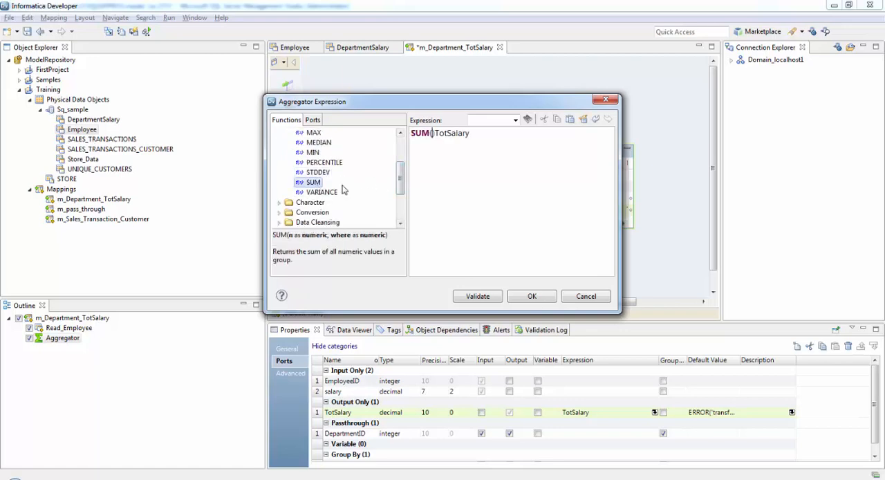
left_click(312, 120)
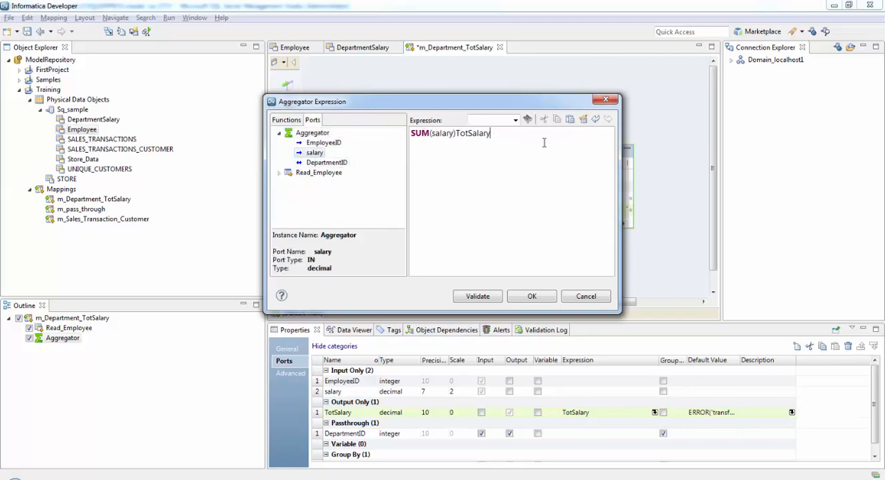
key("BackSpace")
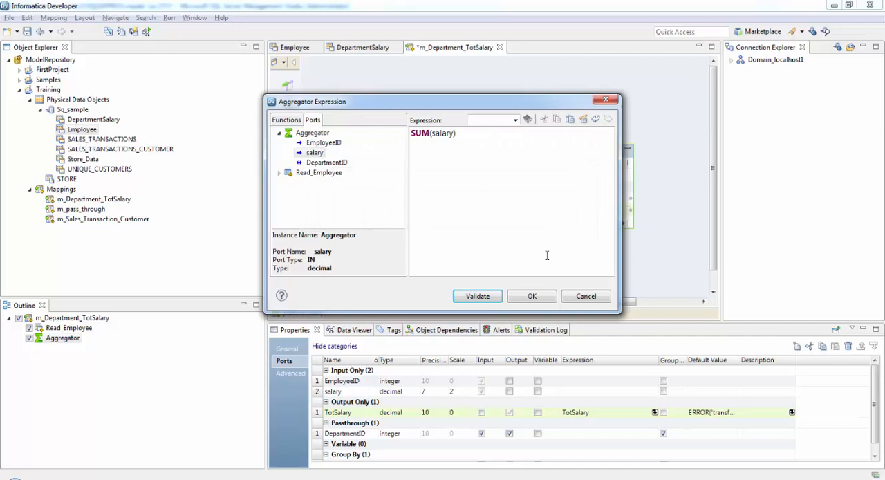
left_click(532, 296)
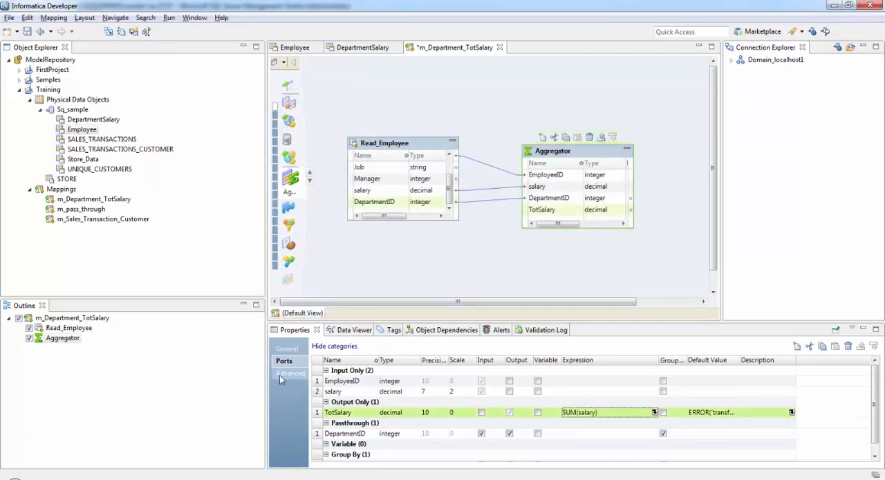
Show the Aggregator's Advanced tab with cache directory, cache sizes and sorted input
left_click(290, 373)
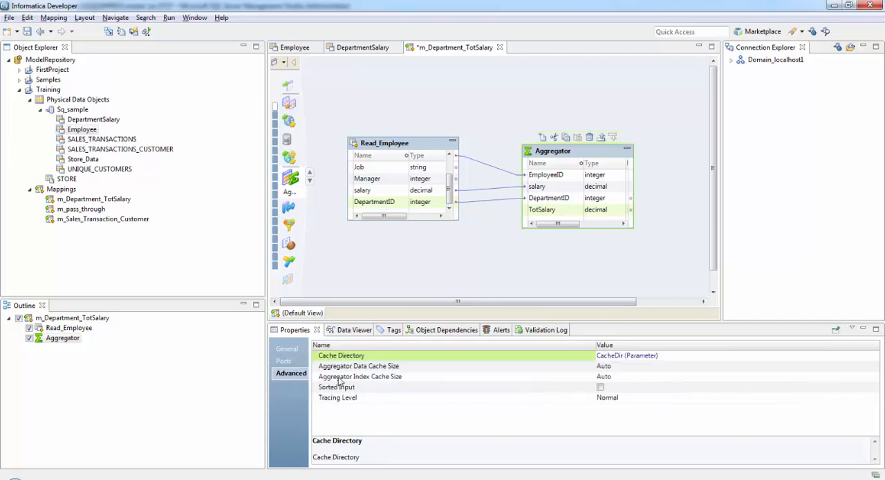
mouse_move(387, 373)
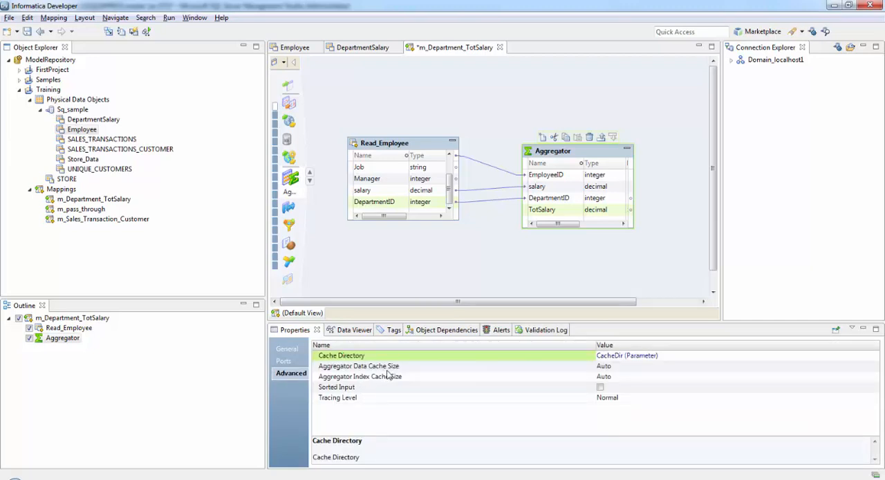
mouse_move(384, 375)
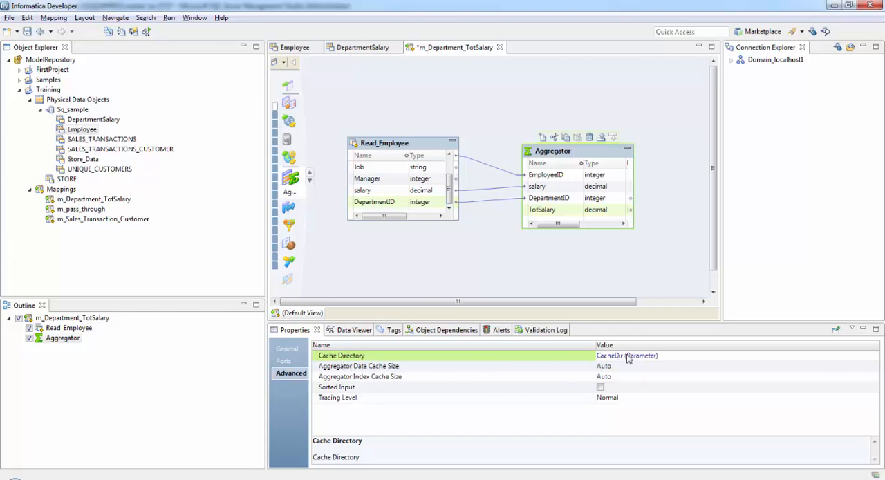
mouse_move(652, 360)
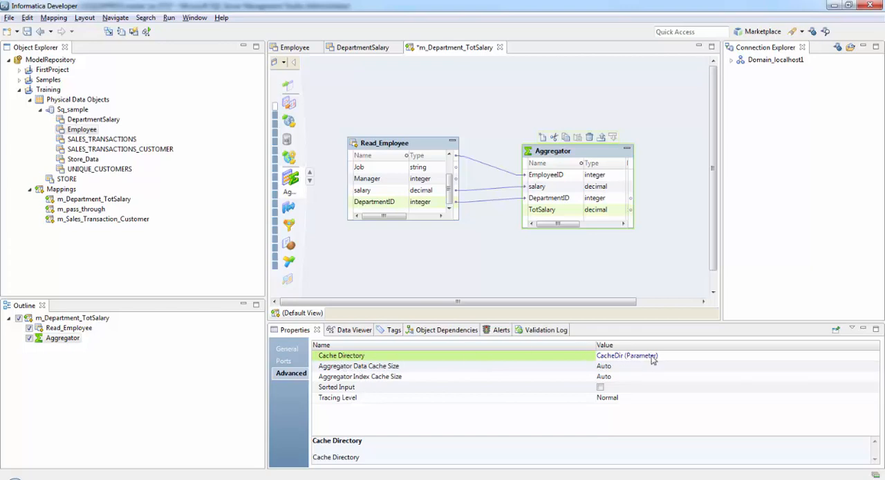
mouse_move(649, 357)
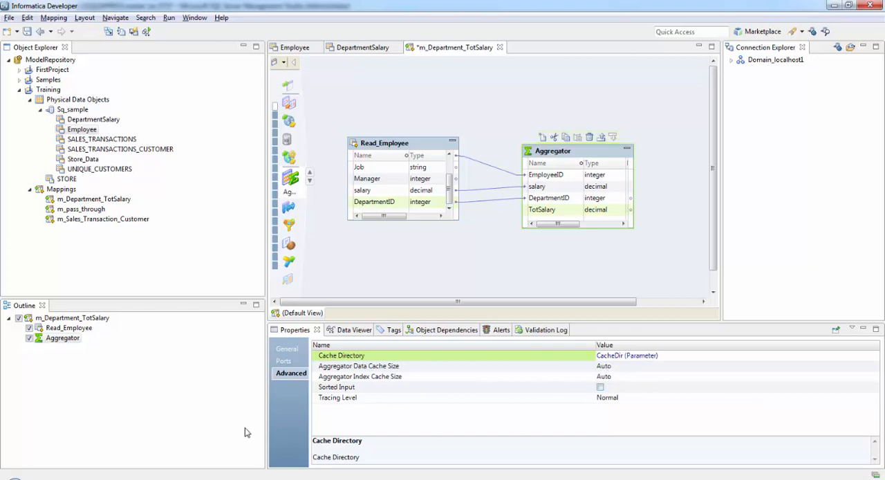
mouse_move(329, 426)
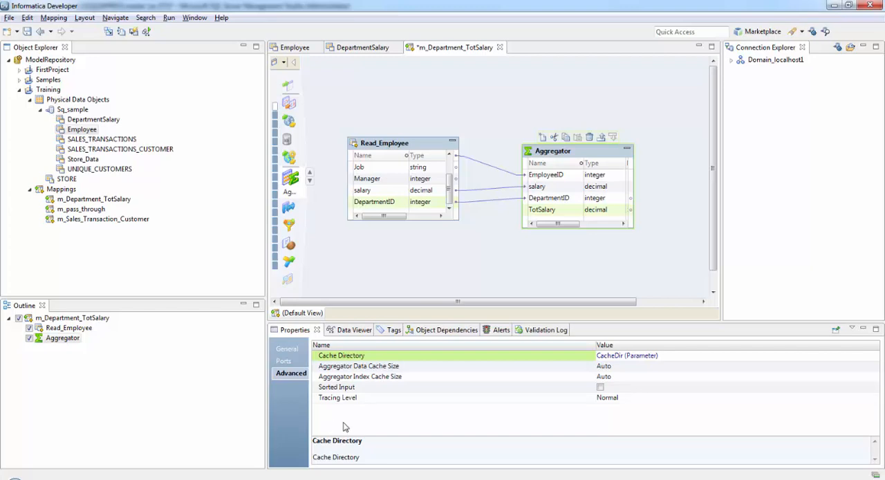
mouse_move(521, 268)
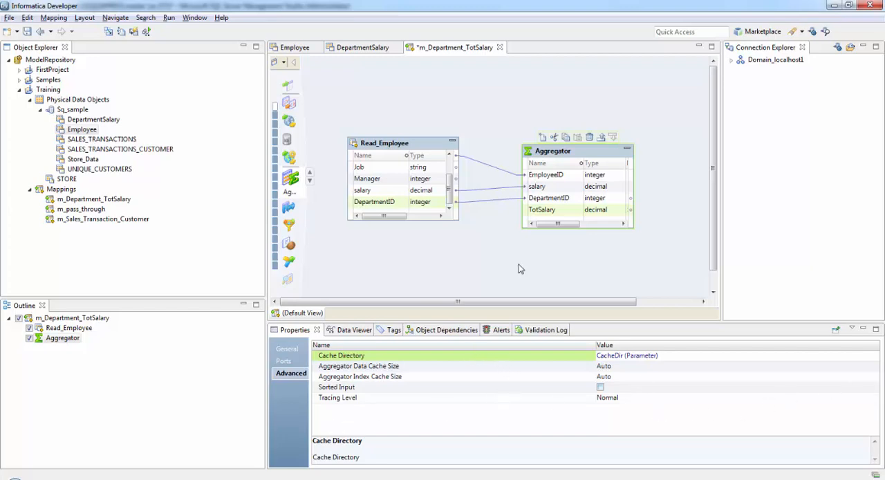
Place DepartmentSalary in the mapping as the Write_DepartmentSalary target
left_click(81, 129)
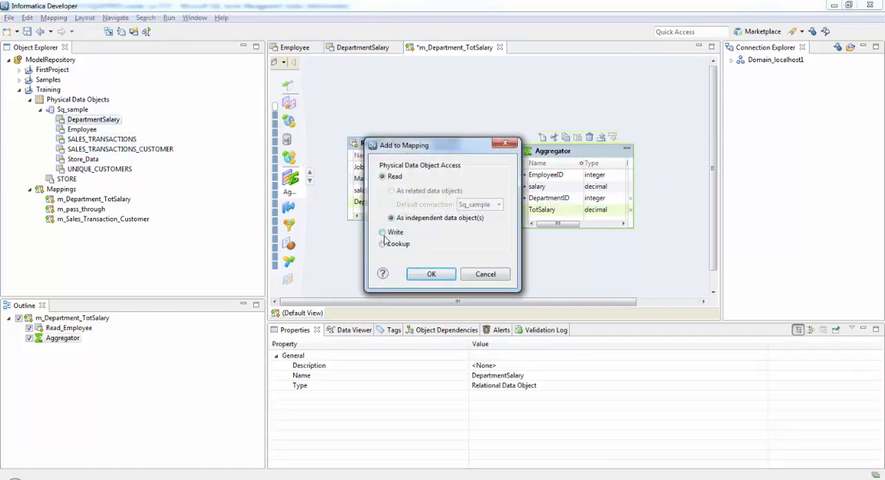
left_click(431, 274)
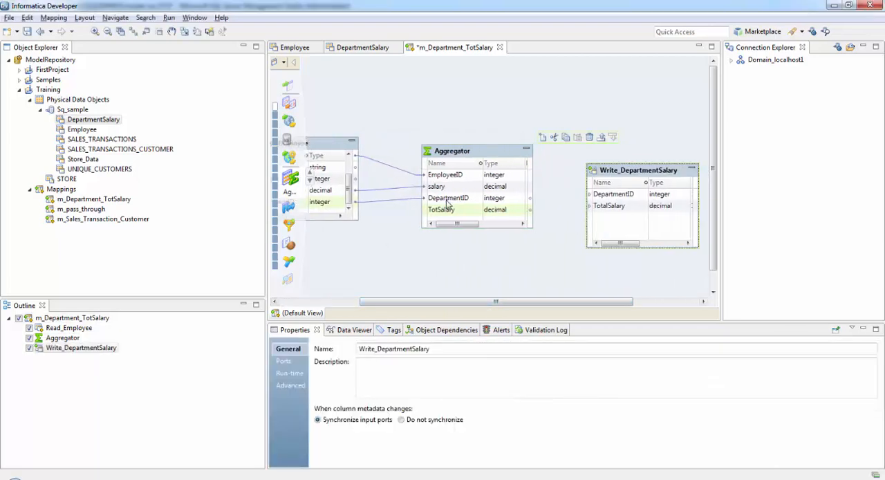
left_click(448, 198)
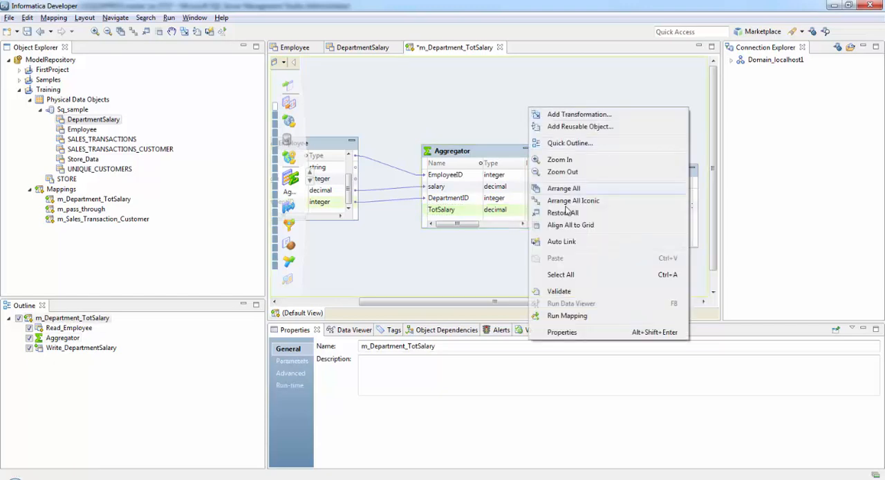
Validate the mapping, dismiss the 'No problems found' message, and run it
left_click(559, 291)
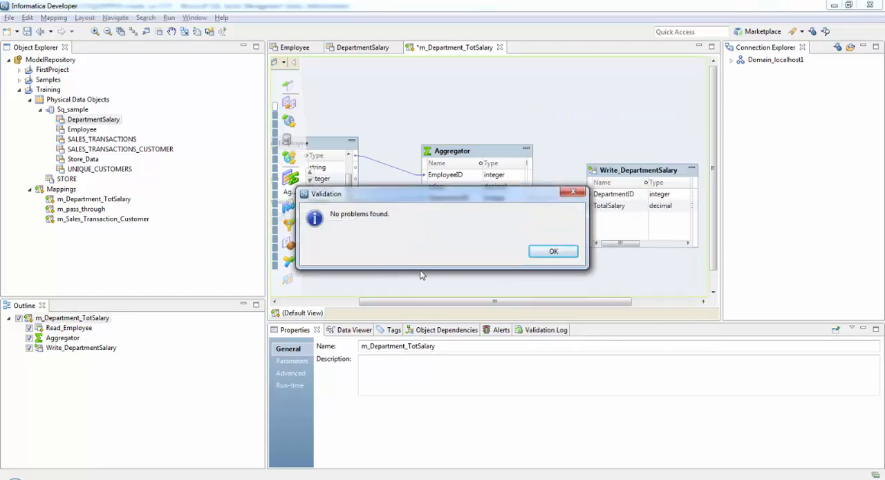
left_click(553, 251)
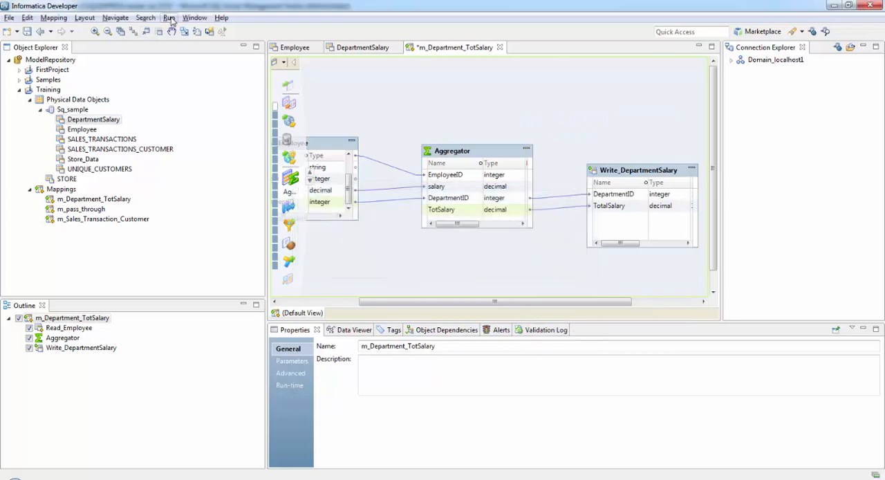
left_click(169, 18)
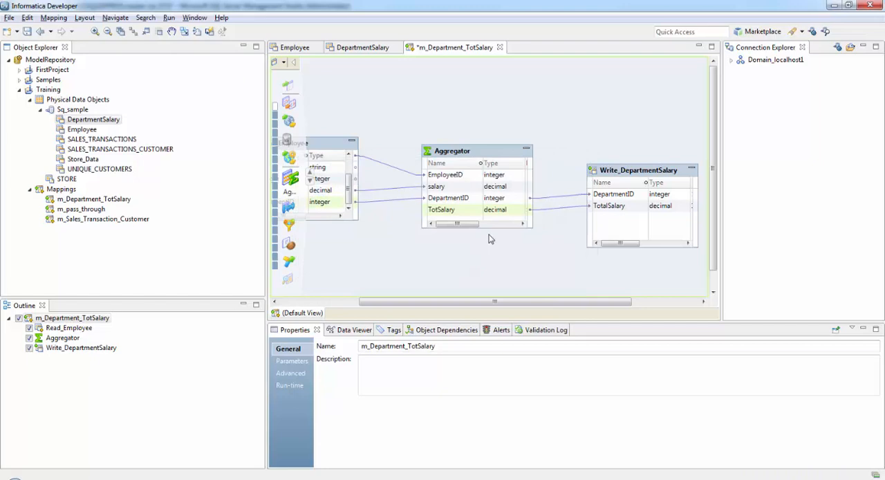
mouse_move(536, 116)
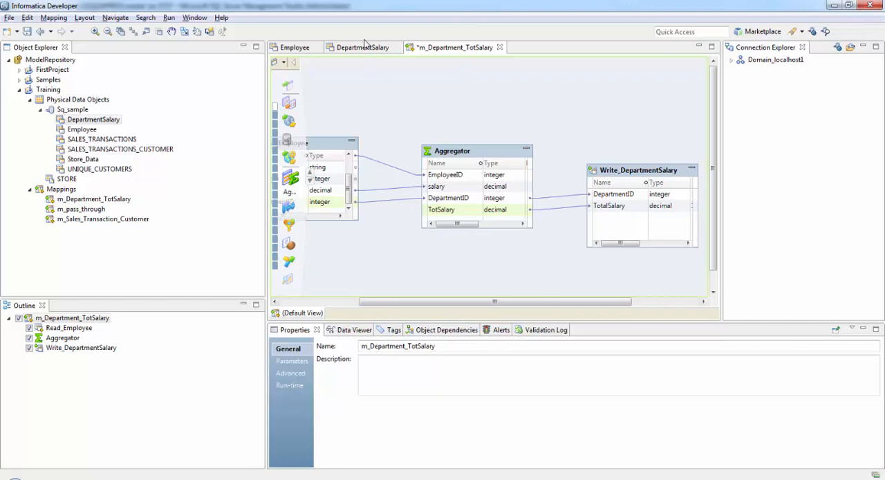
Preview DepartmentSalary, showing totals 8750.00, 10875.00 and 9400.00 for departments 10, 20, 30
left_click(362, 47)
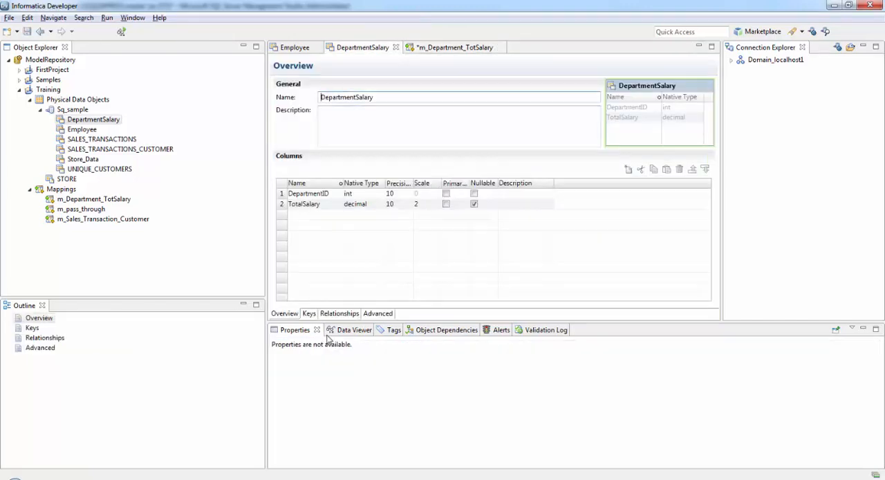
left_click(354, 329)
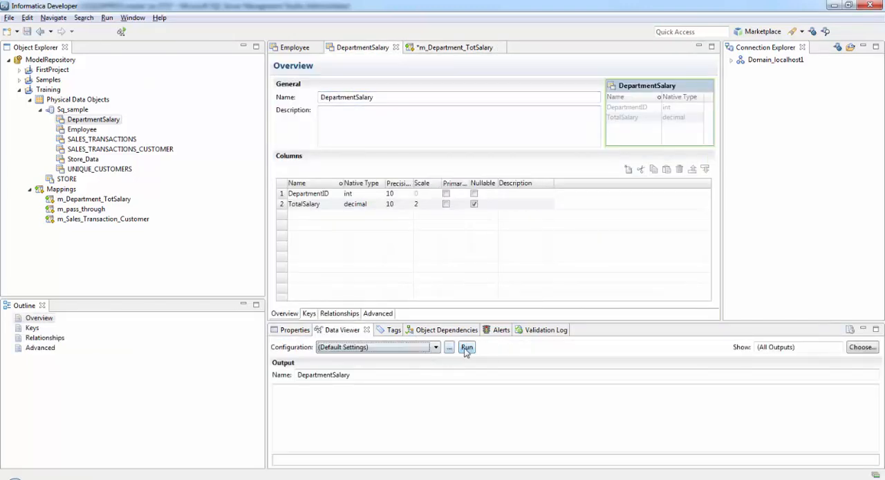
left_click(467, 346)
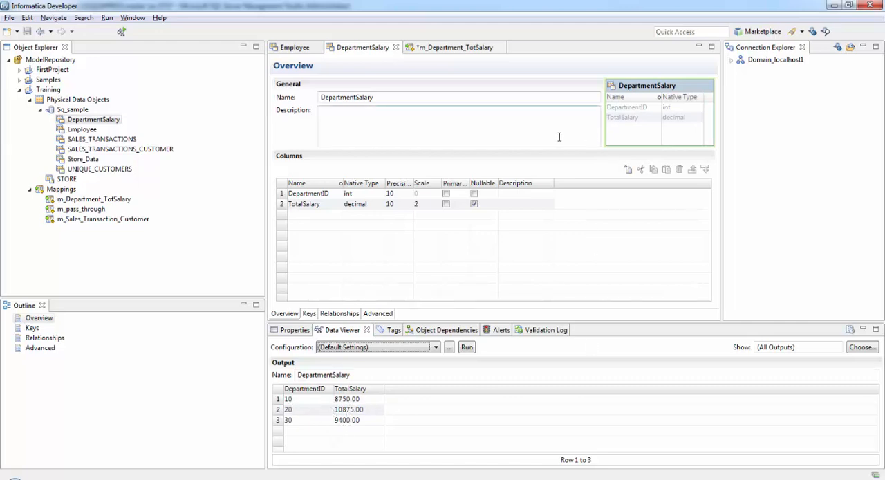
mouse_move(550, 178)
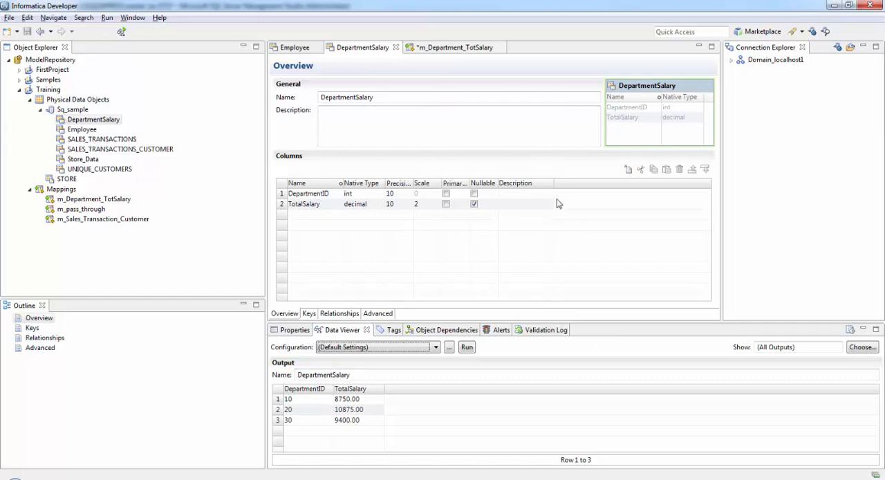
mouse_move(532, 180)
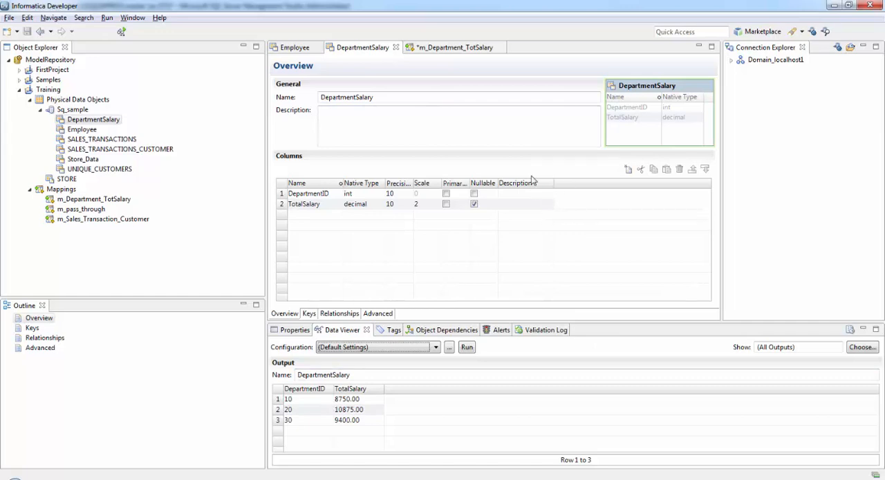